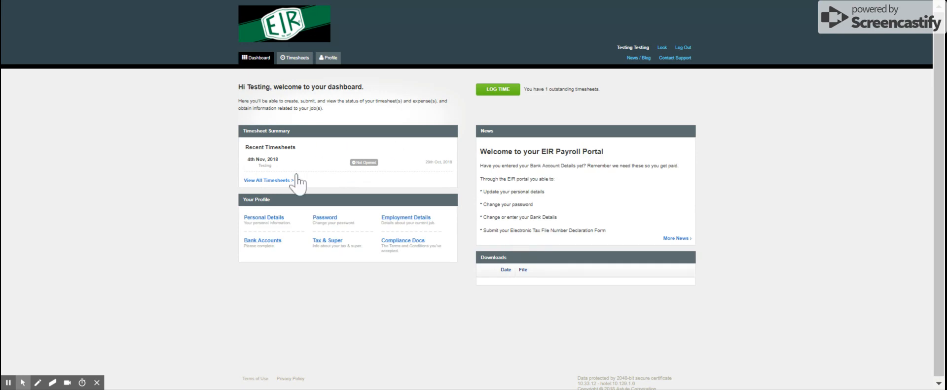
mouse_move(631, 268)
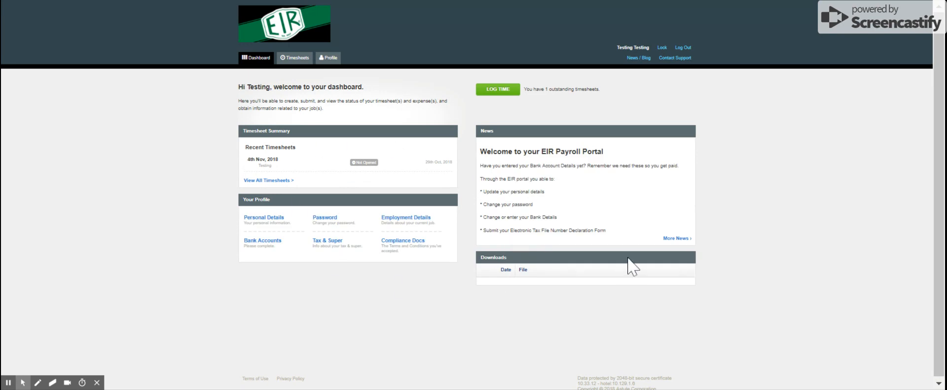
mouse_move(370, 81)
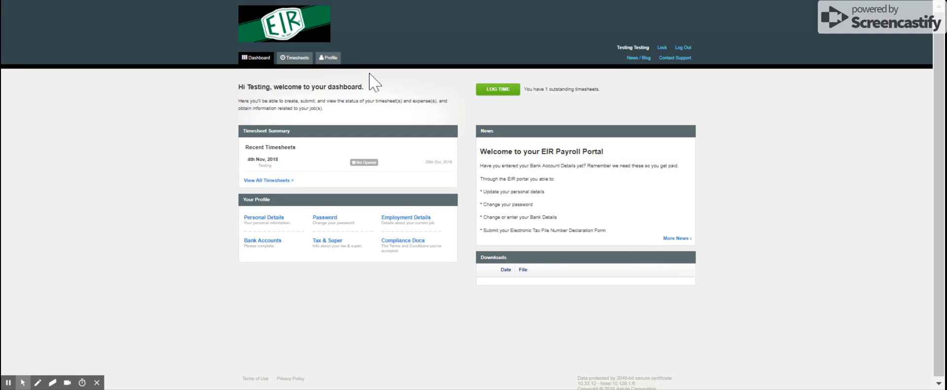
mouse_move(330, 58)
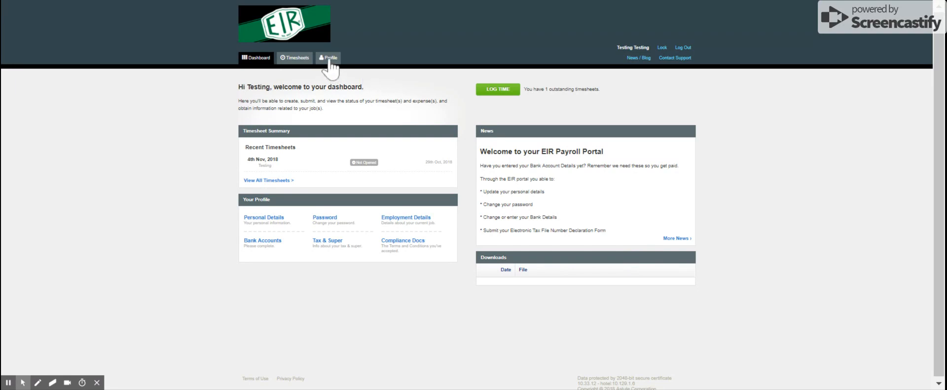
In the profile's personal details, set the date of birth to 1 January 1975
click(263, 217)
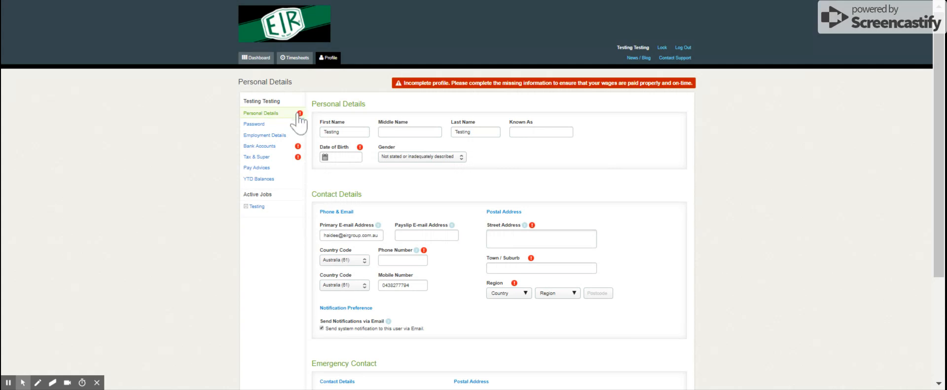
mouse_move(301, 172)
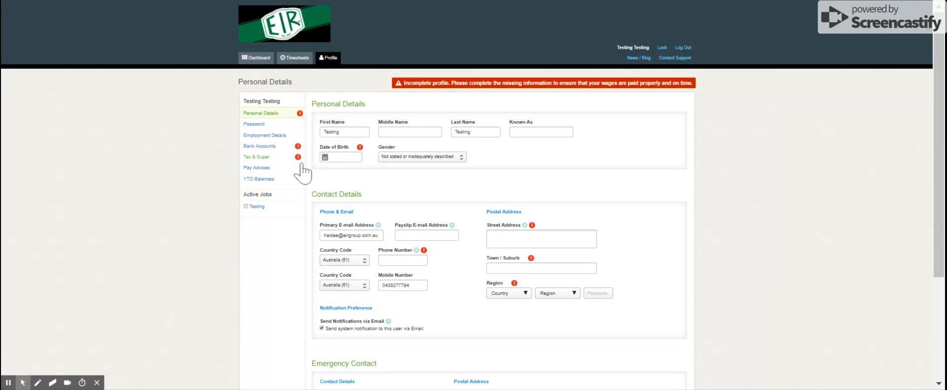
mouse_move(580, 264)
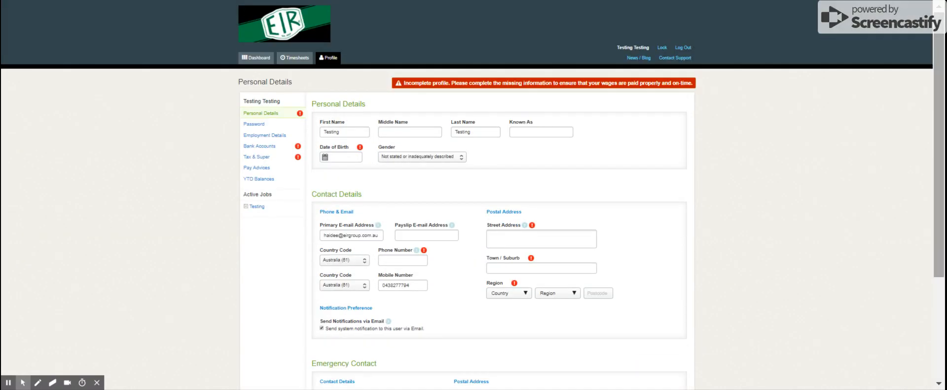
click(340, 157)
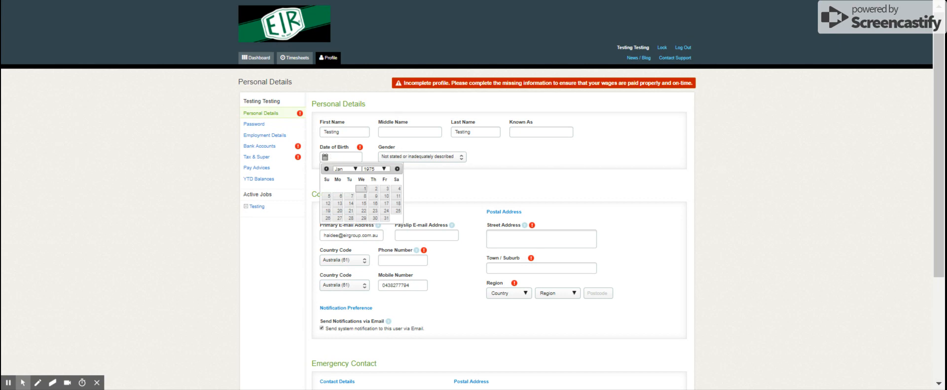
text(0101)
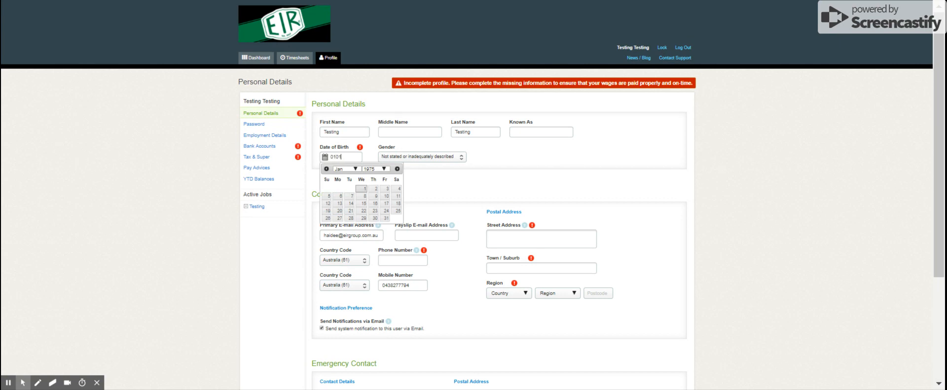
key(Backspace)
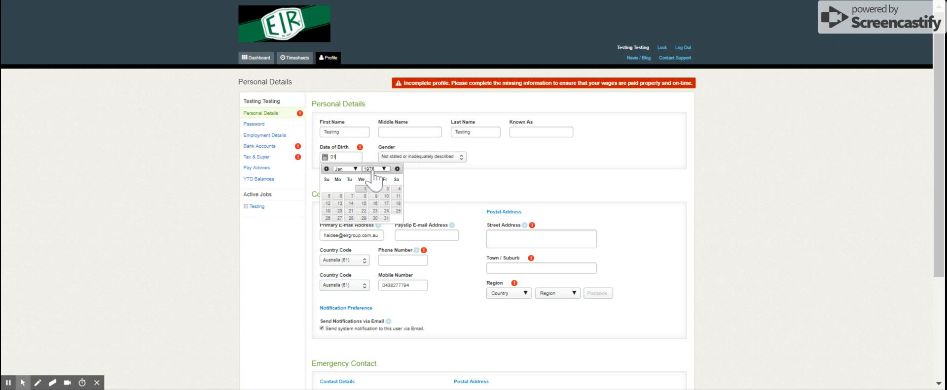
click(362, 187)
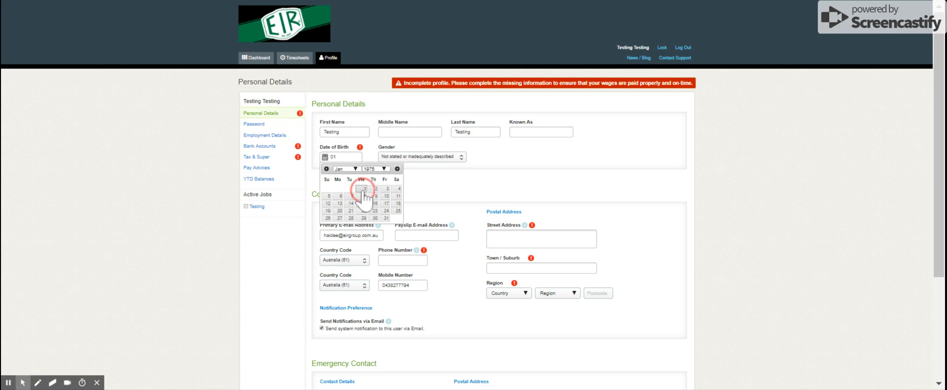
click(361, 192)
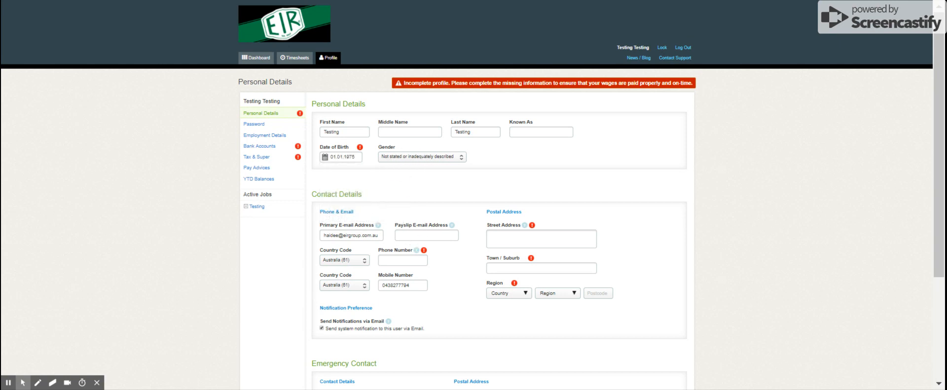
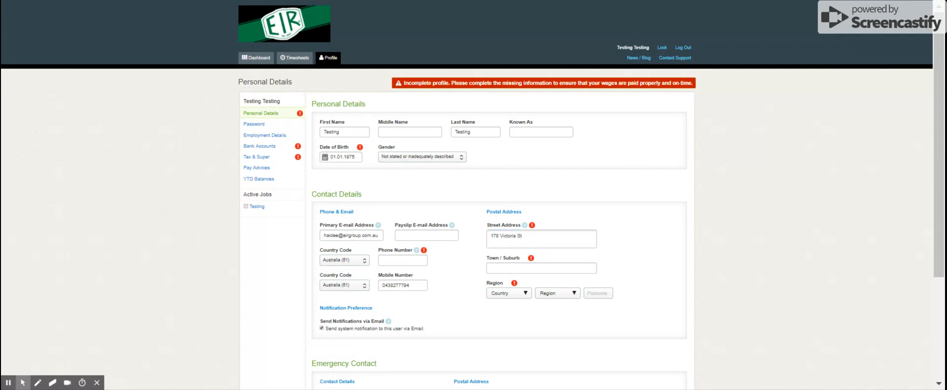
click(403, 261)
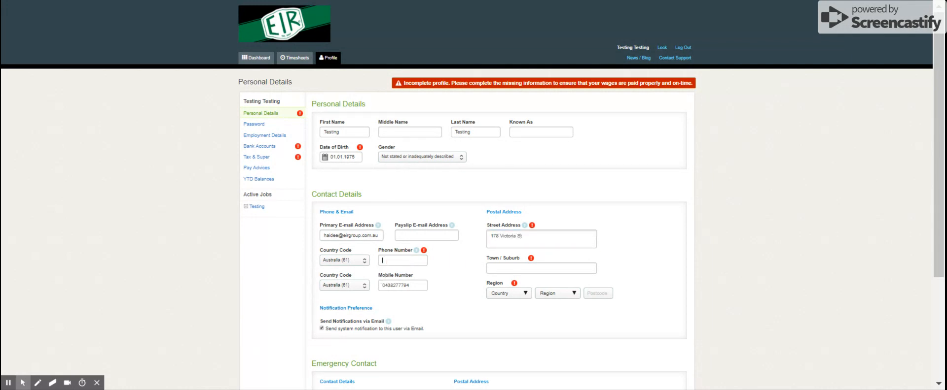
text(8355242)
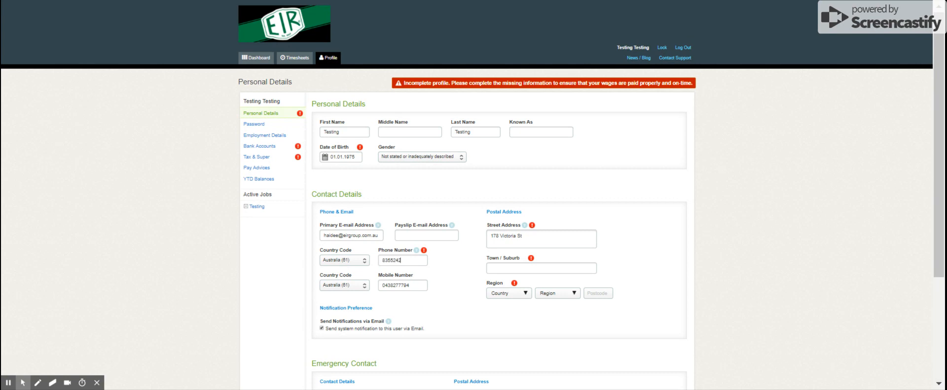
text(4)
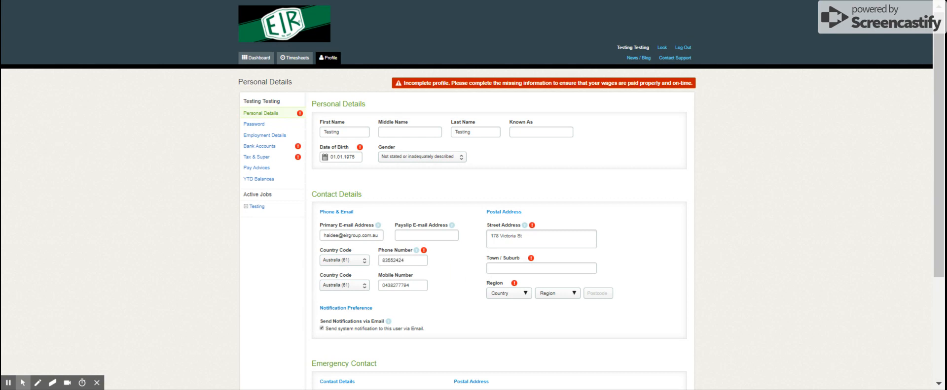
text(Potts Point)
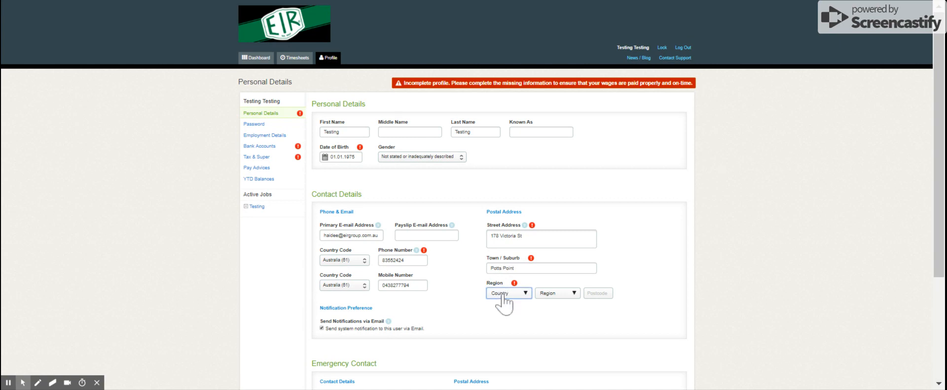
Set the postal address country to Australia with state NSW and review the contact details
click(508, 293)
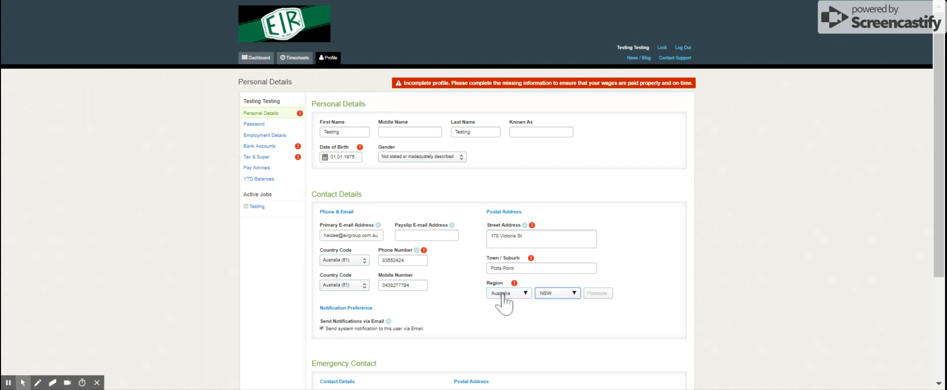
mouse_move(553, 304)
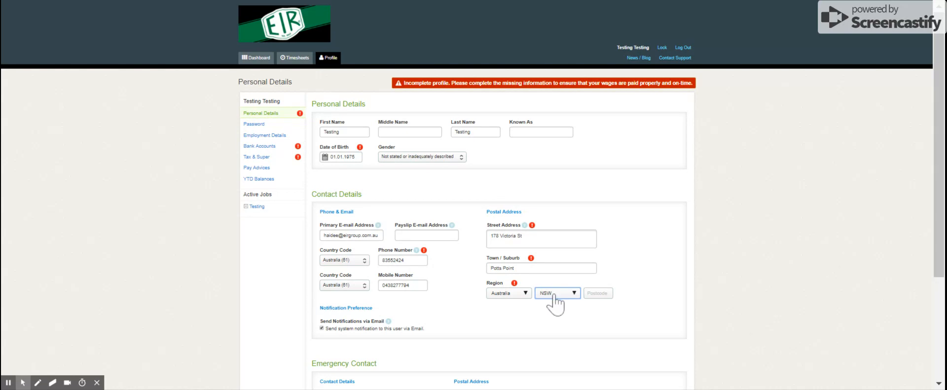
scroll(down, 3)
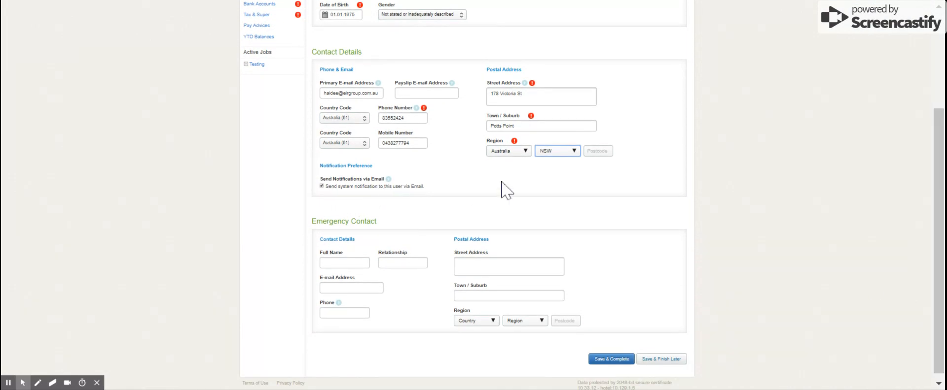
scroll(up, 3)
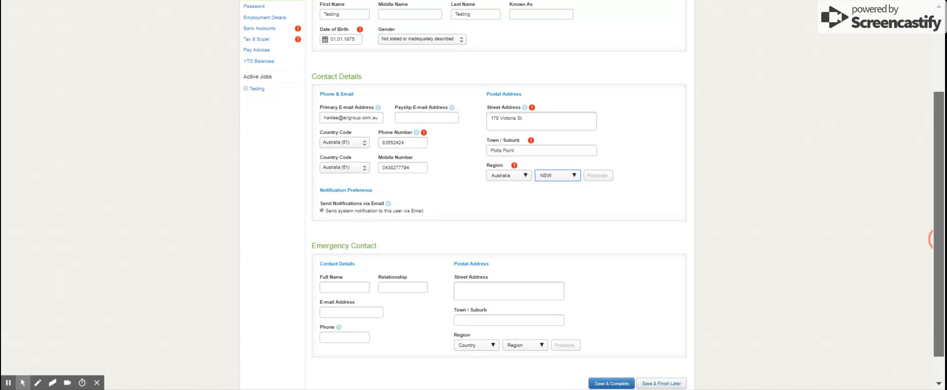
scroll(up, 3)
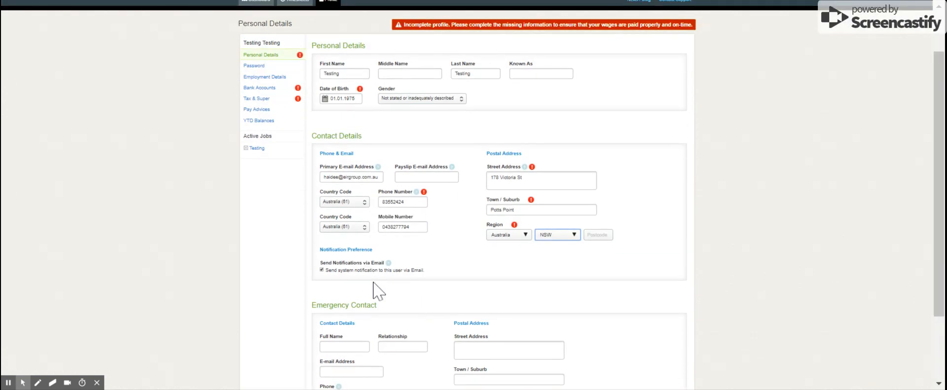
scroll(down, 3)
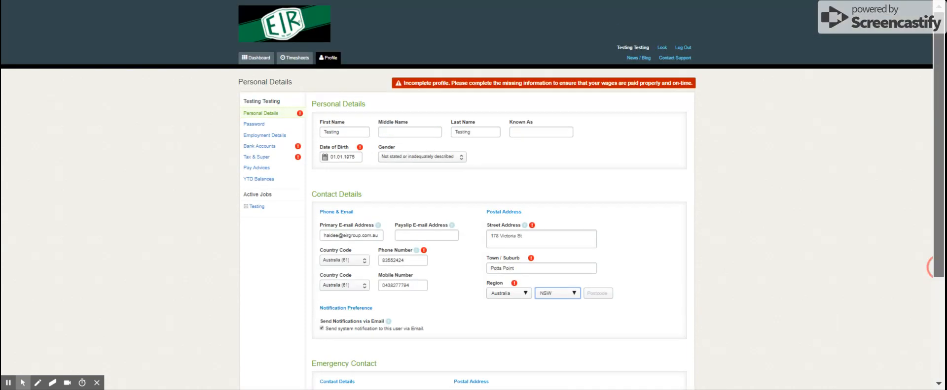
On Bank Accounts, fill the primary account name, ending with 'Testing Testing'
click(259, 146)
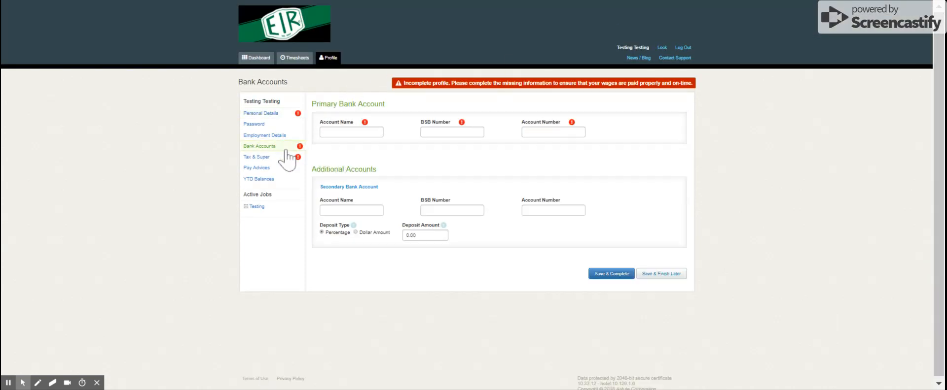
click(351, 131)
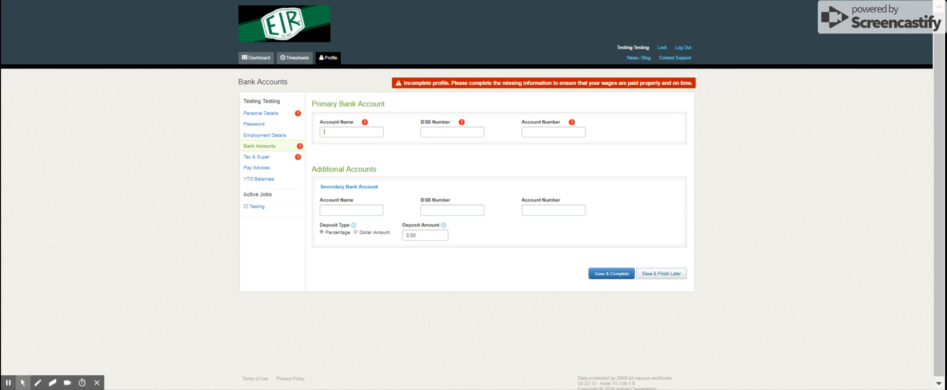
text(Test)
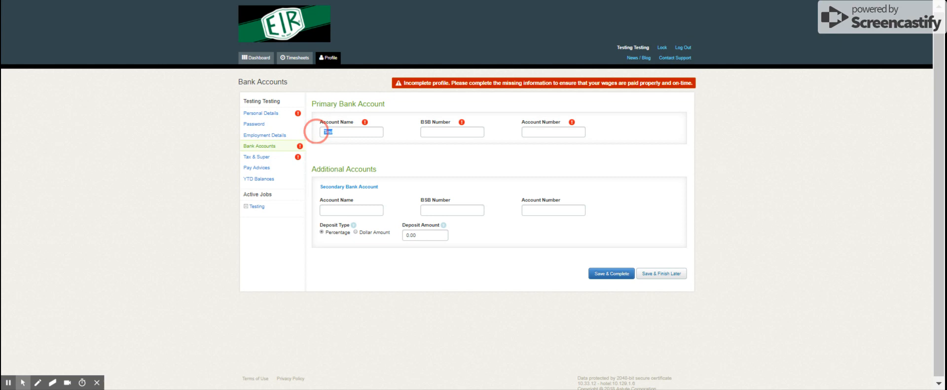
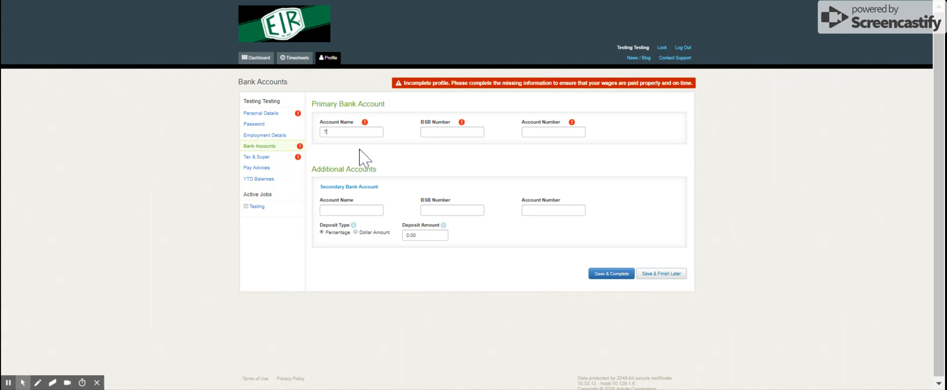
text(Testing Testing)
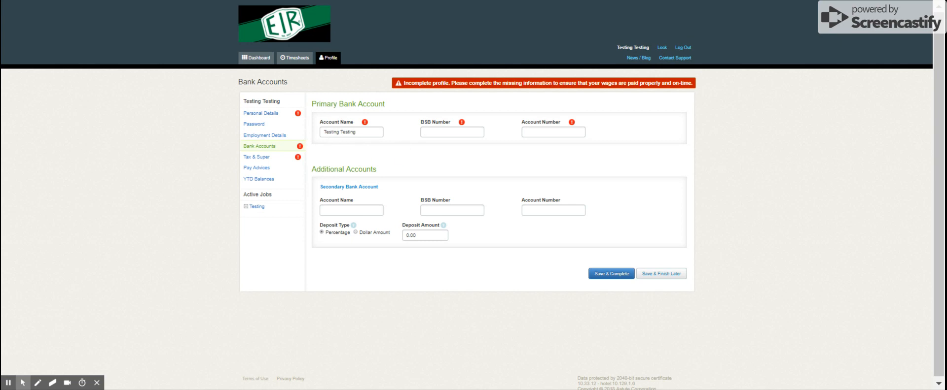
click(451, 132)
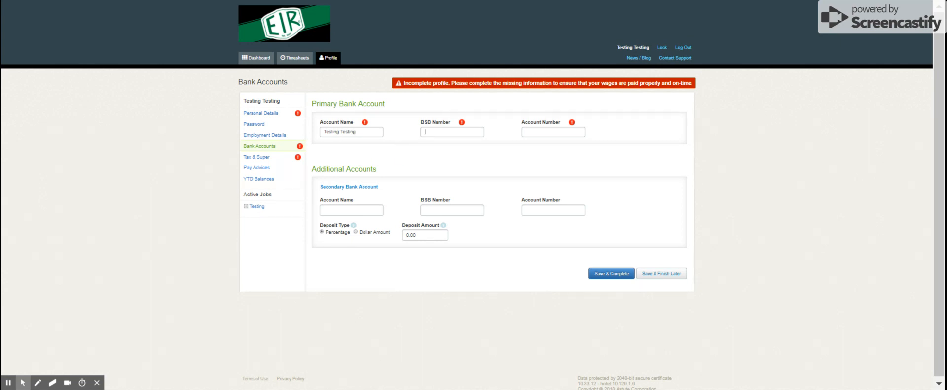
text(062004)
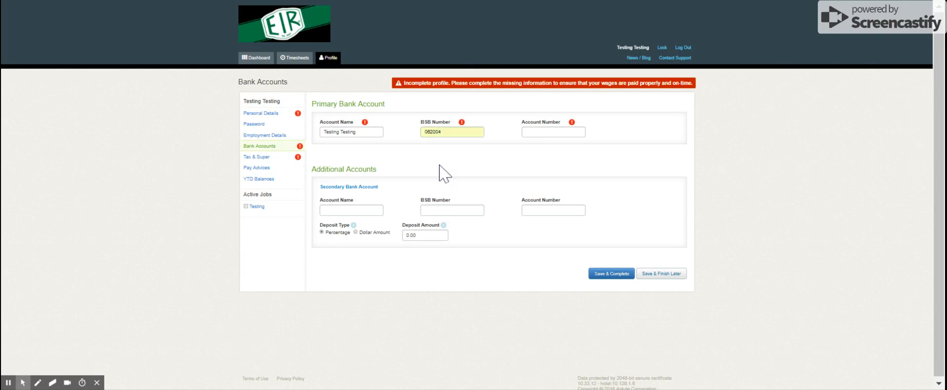
text(062110)
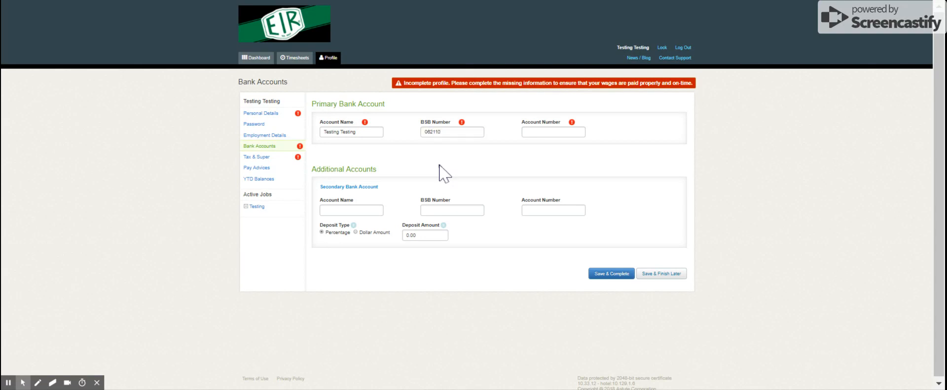
click(451, 132)
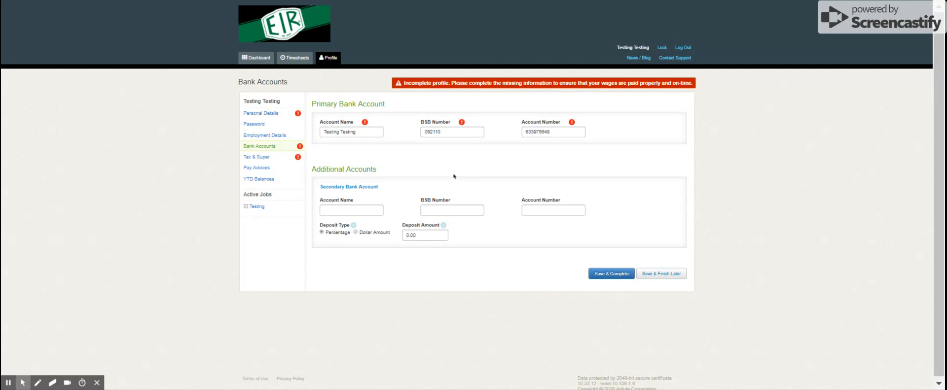
mouse_move(453, 177)
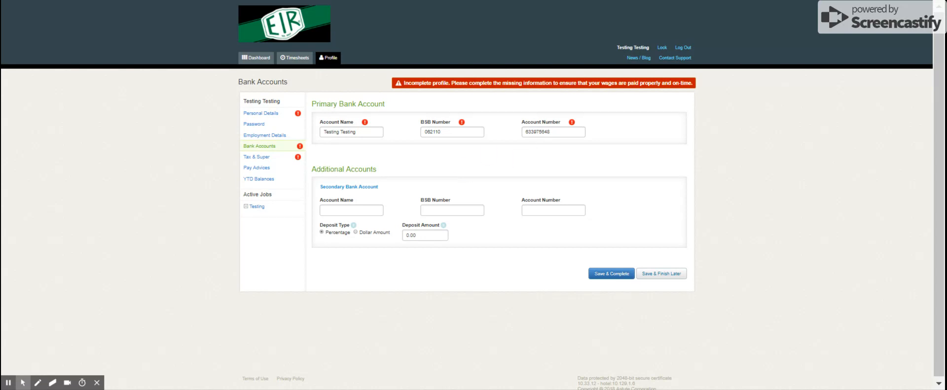
From Tax & Super, start the Tax File Number Declaration form
click(256, 156)
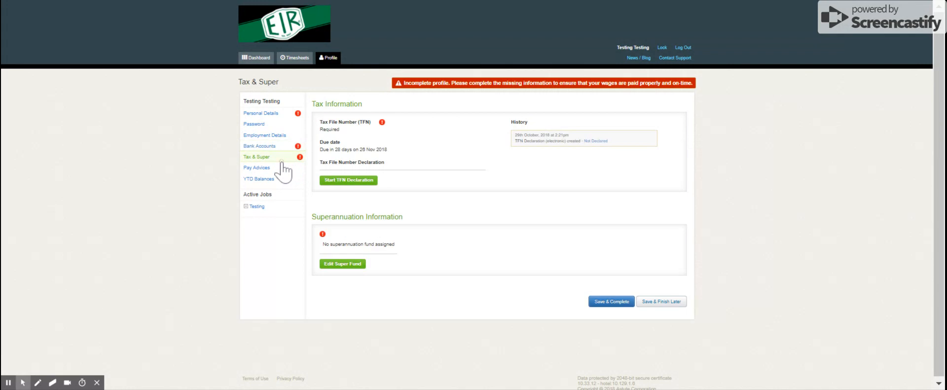
mouse_move(361, 147)
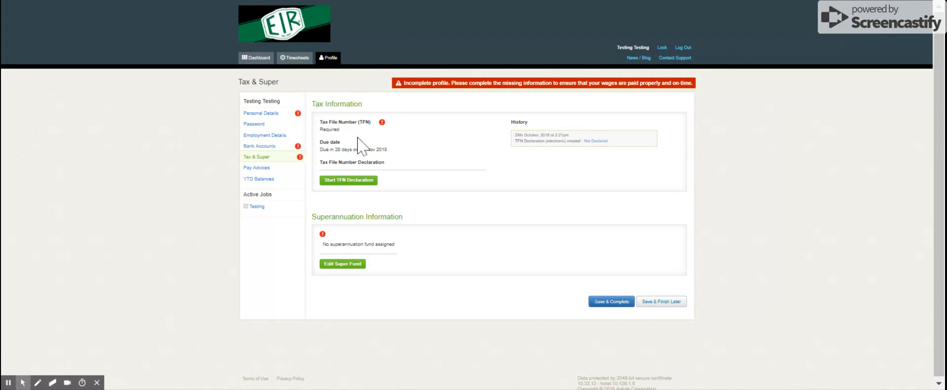
mouse_move(305, 147)
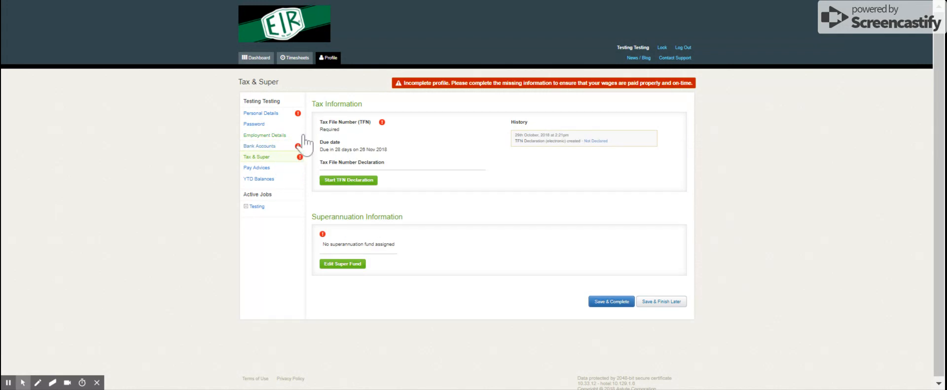
mouse_move(345, 162)
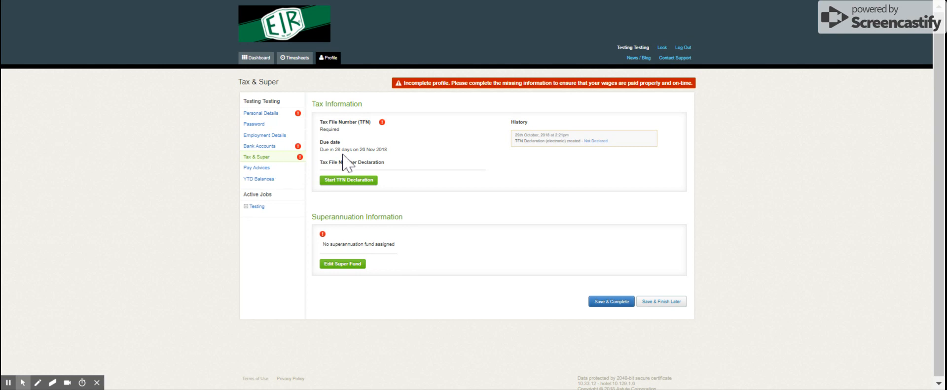
mouse_move(390, 141)
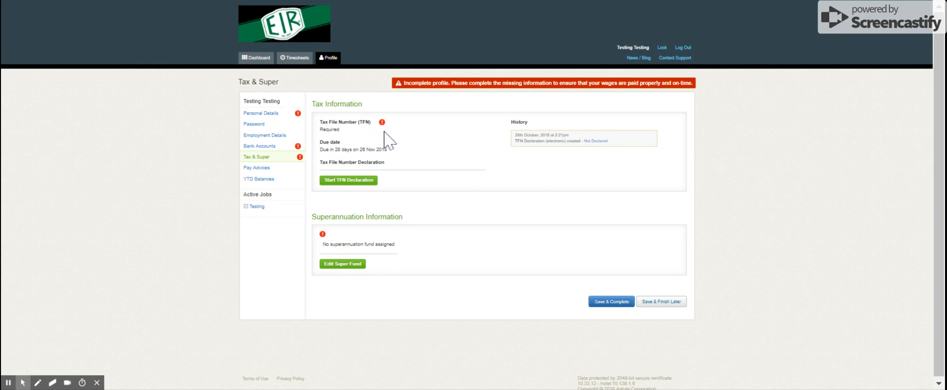
mouse_move(359, 158)
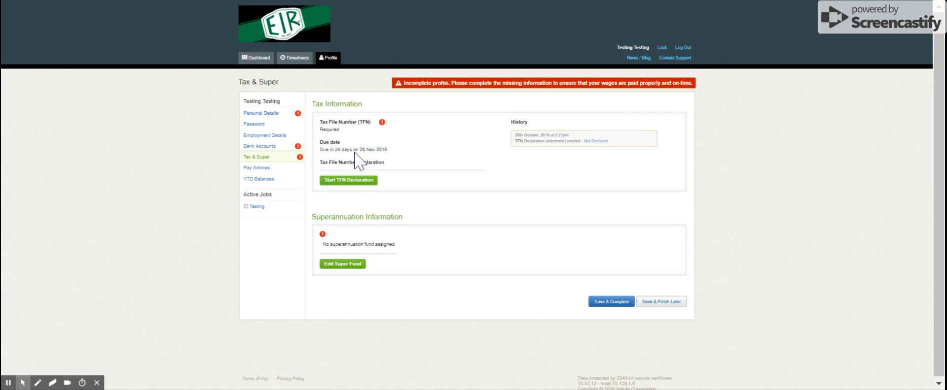
mouse_move(355, 184)
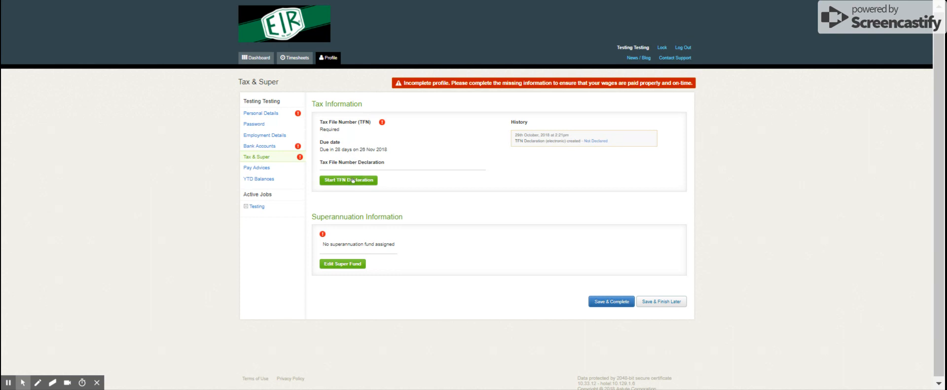
mouse_move(353, 190)
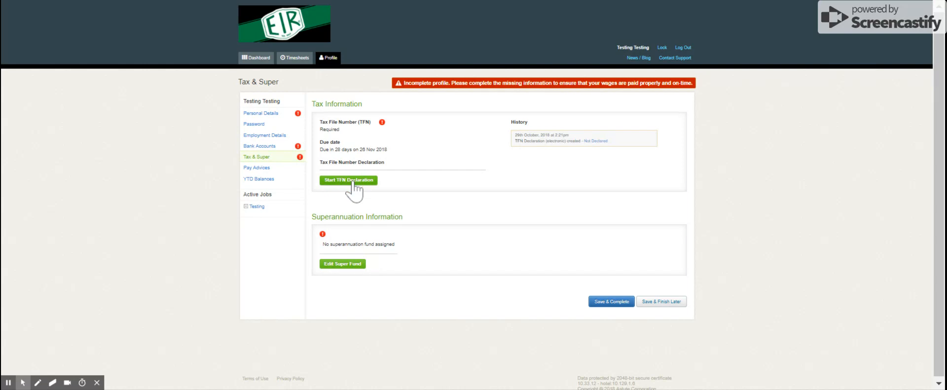
click(348, 180)
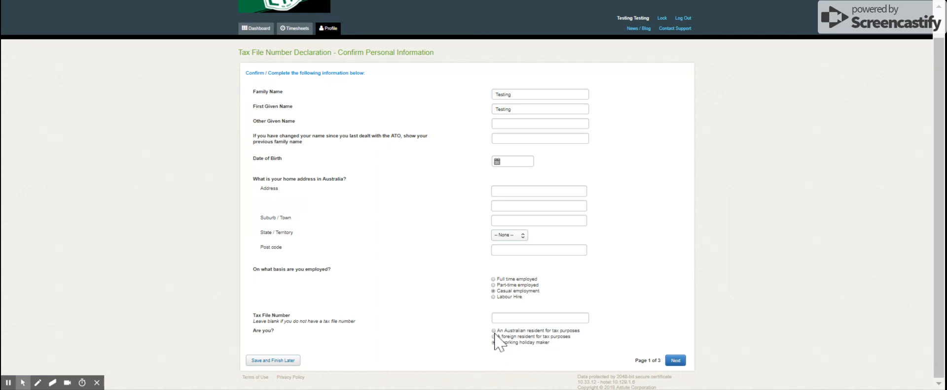
Save the TFN declaration to finish later, returning to Tax & Super
click(494, 343)
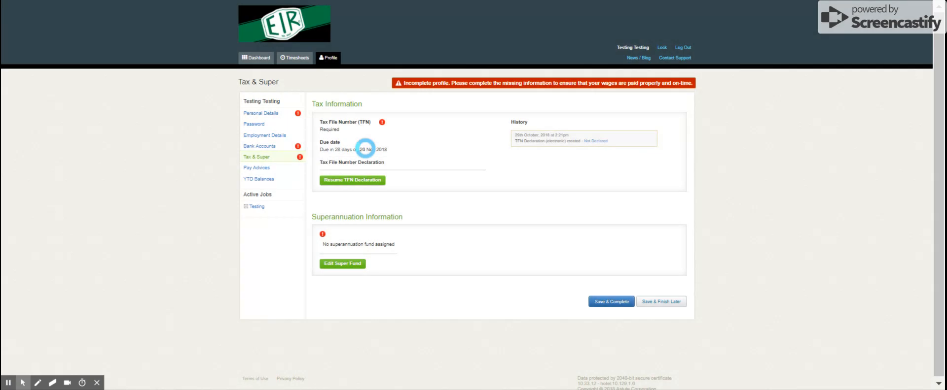
mouse_move(342, 263)
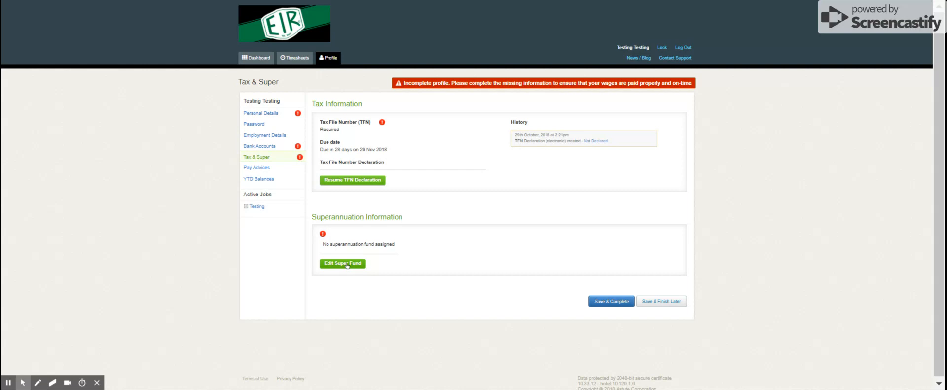
In the super fund wizard, choose state NSW and set date of birth to 01.01.1975
click(342, 263)
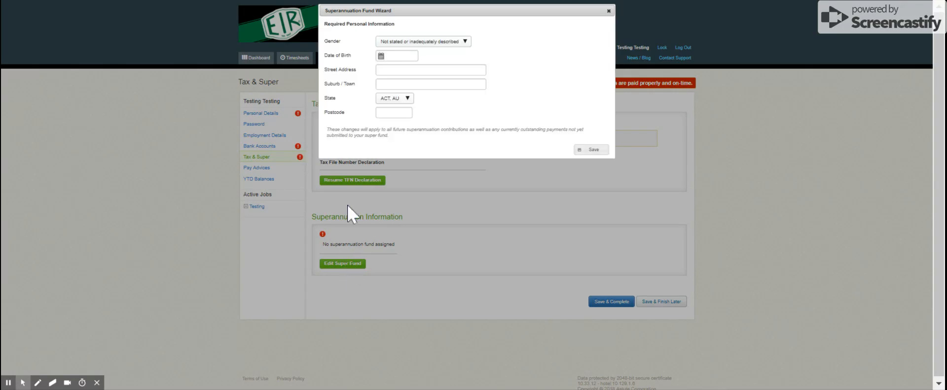
mouse_move(416, 54)
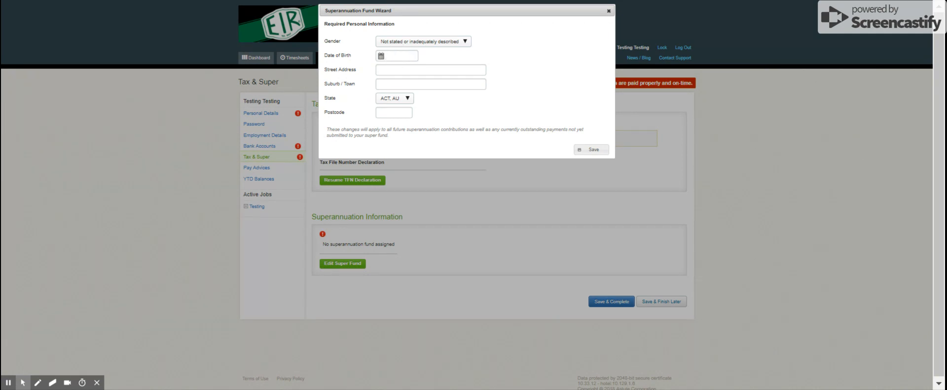
mouse_move(392, 102)
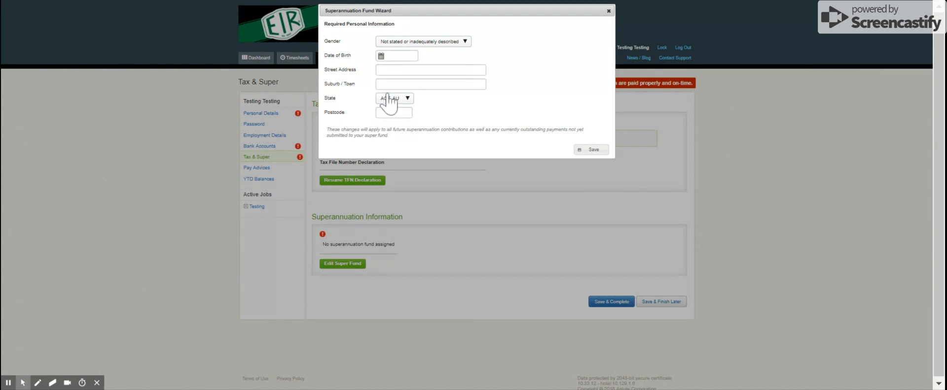
click(394, 99)
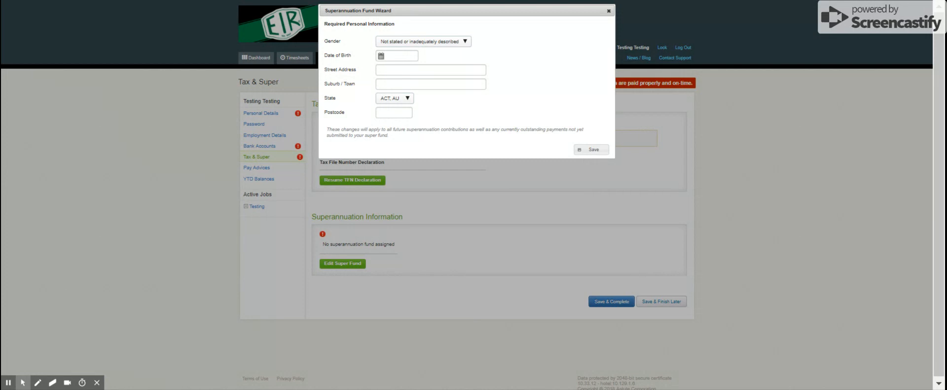
mouse_move(412, 88)
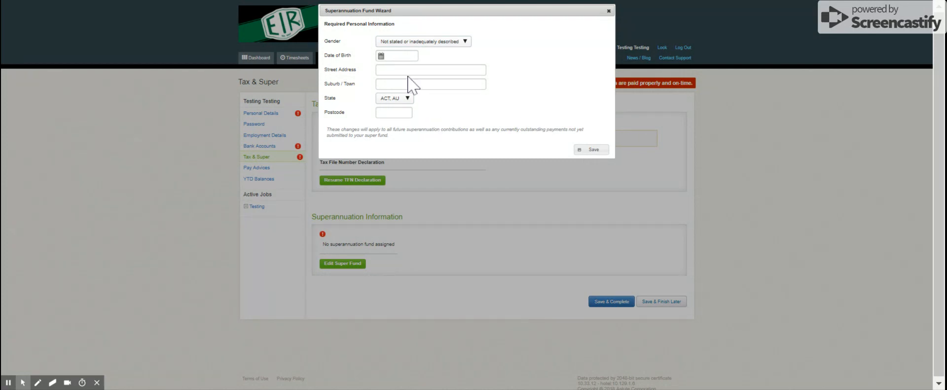
click(589, 149)
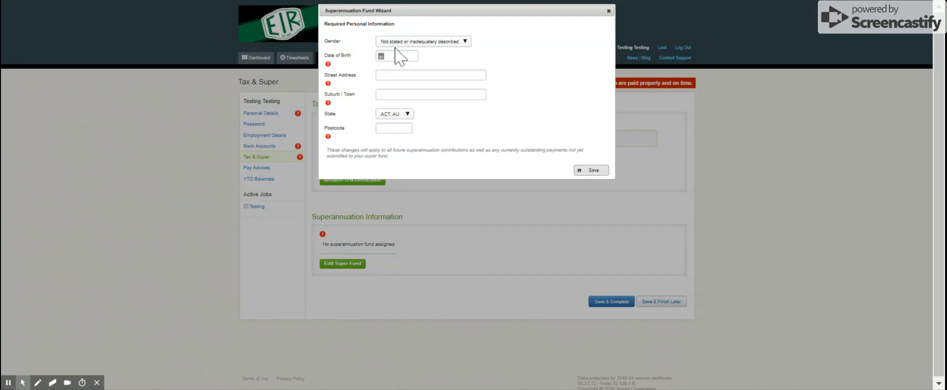
click(397, 55)
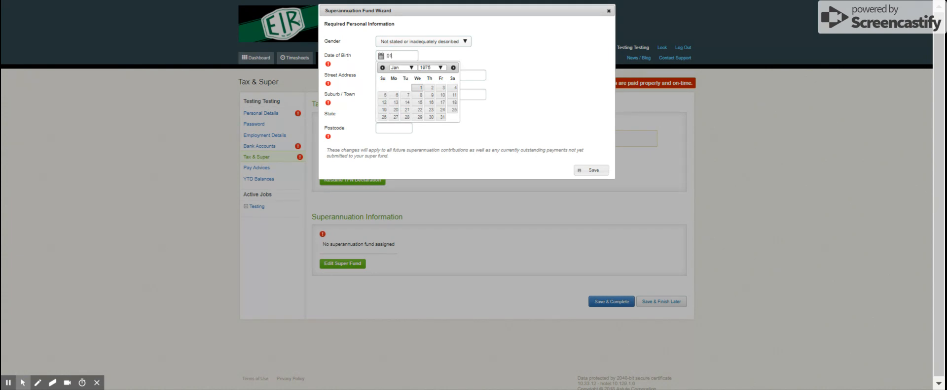
click(420, 87)
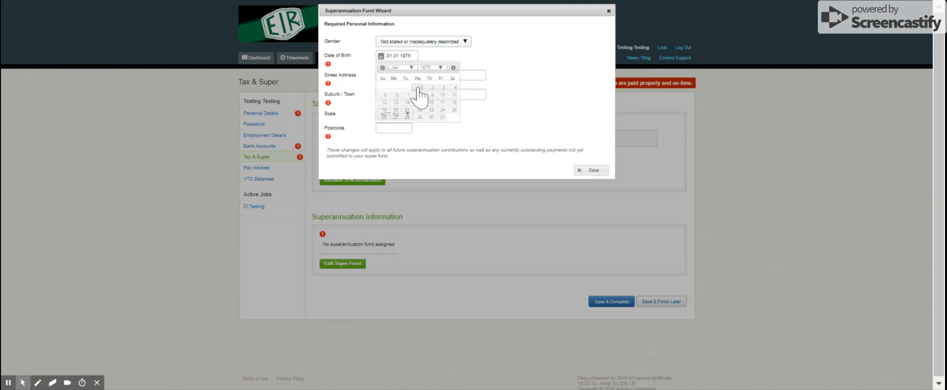
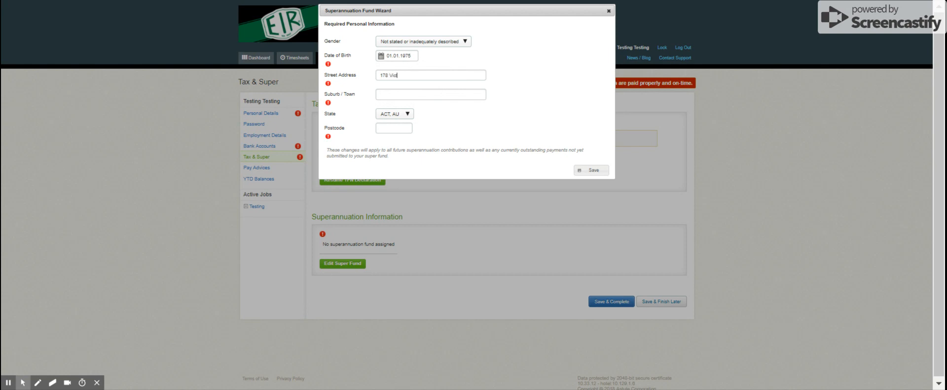
text(Point)
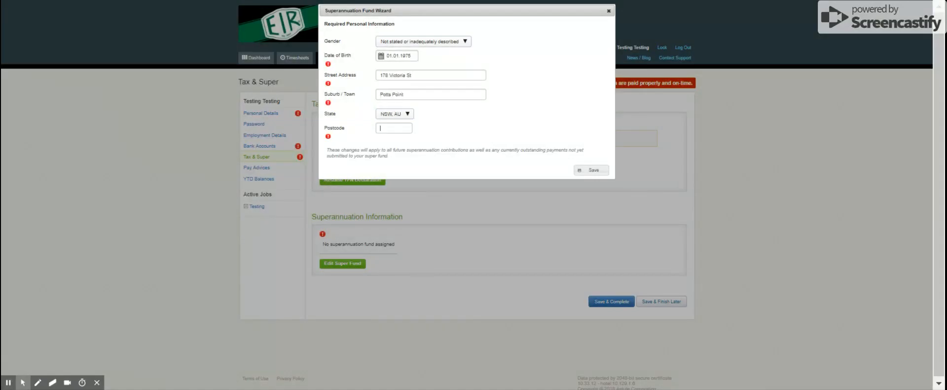
text(2011)
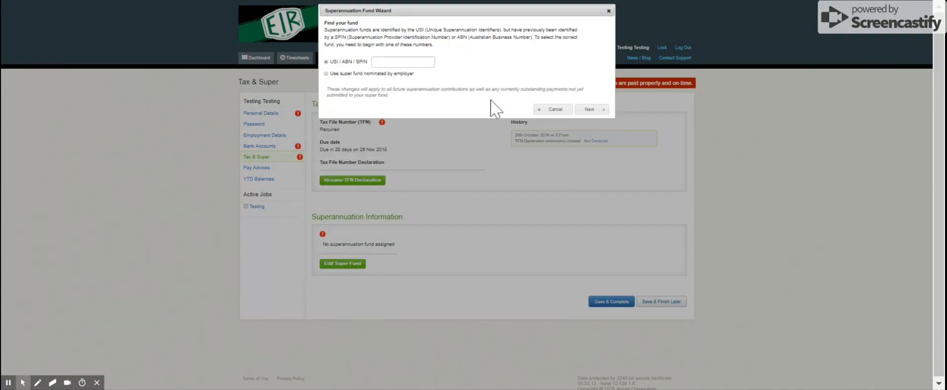
mouse_move(342, 74)
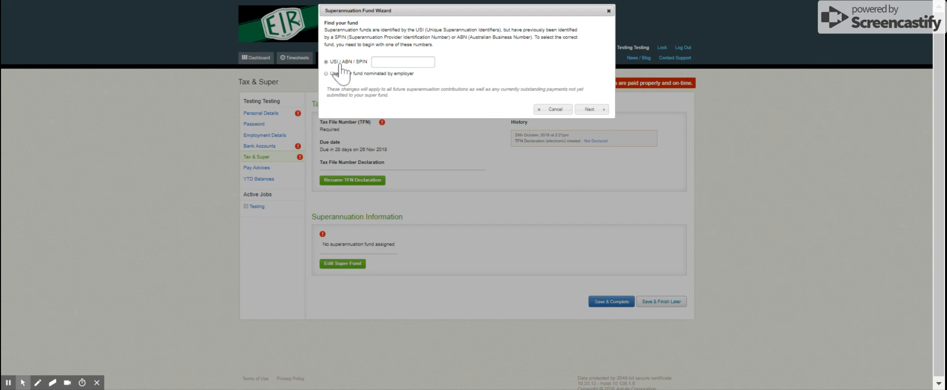
mouse_move(347, 74)
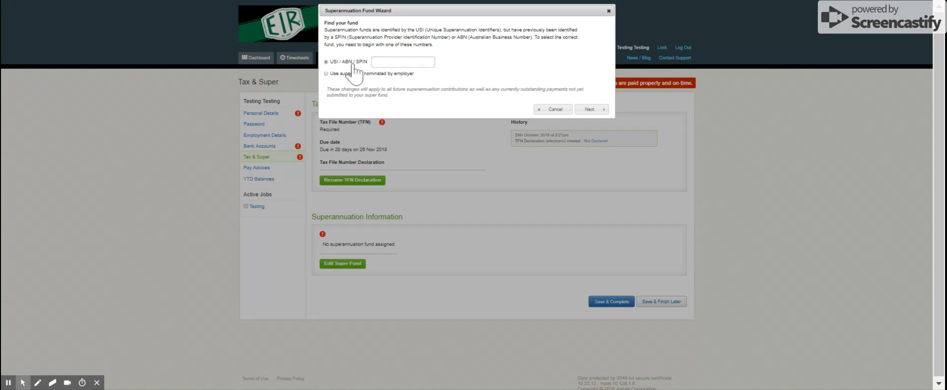
mouse_move(331, 77)
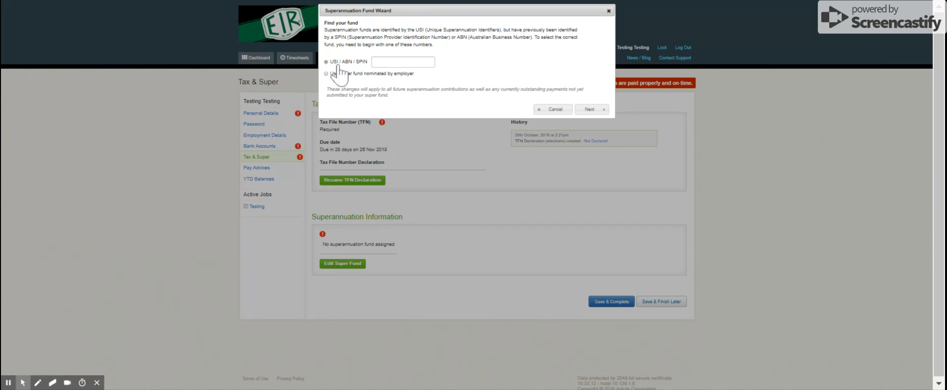
mouse_move(361, 72)
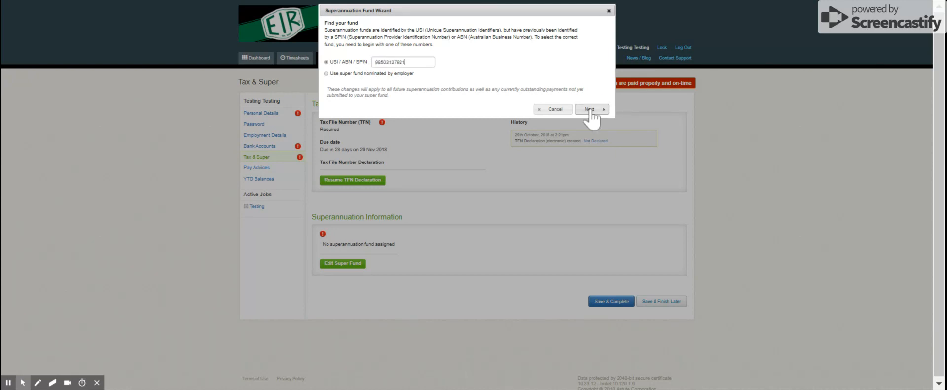
Search for funds matching the entered USI, listing Sunsuper Superannuation Fund
click(591, 109)
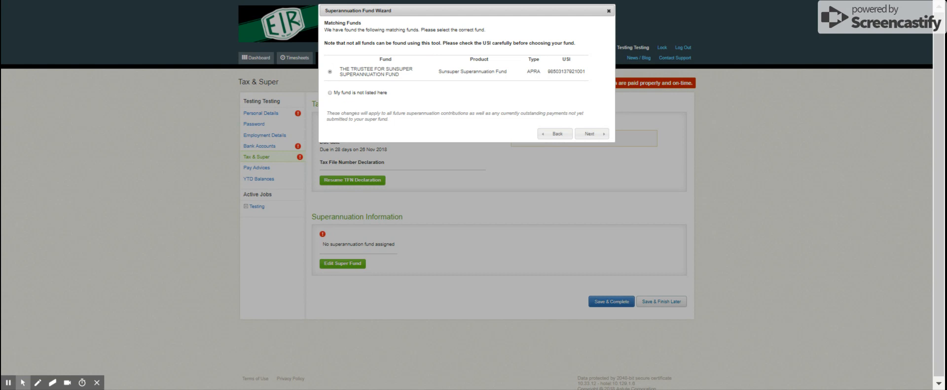
mouse_move(378, 89)
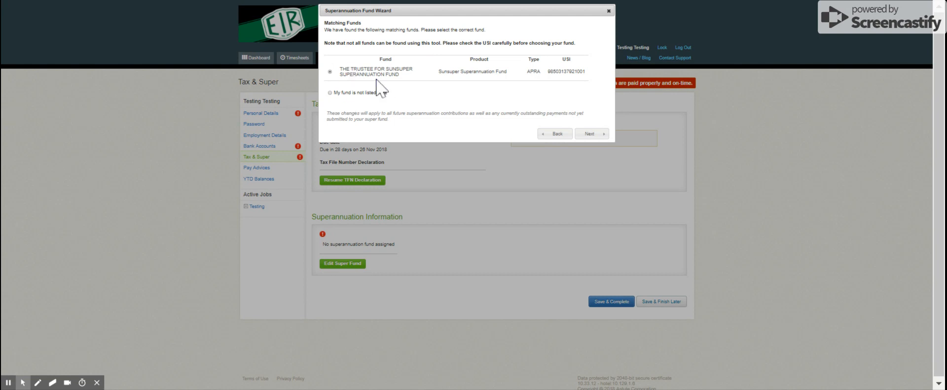
mouse_move(379, 91)
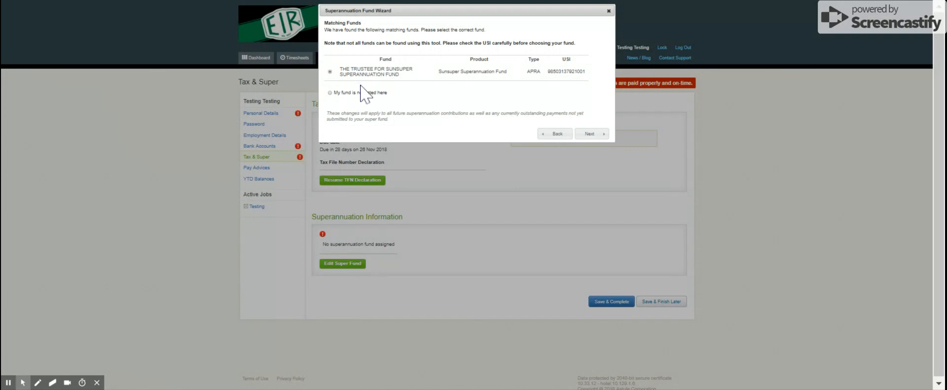
mouse_move(521, 83)
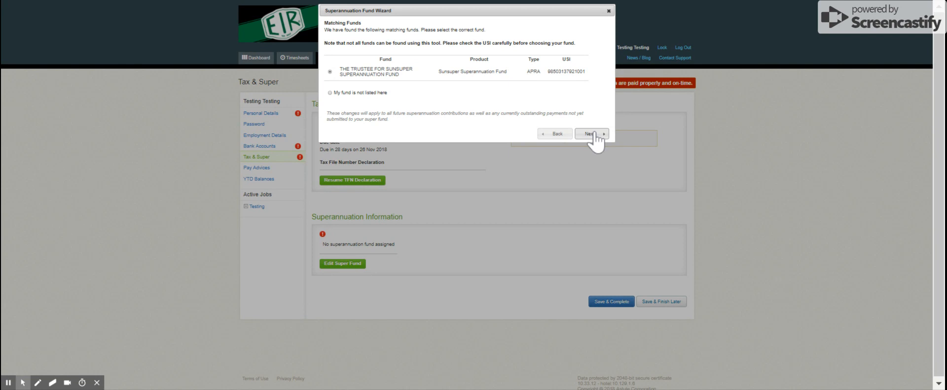
mouse_move(392, 77)
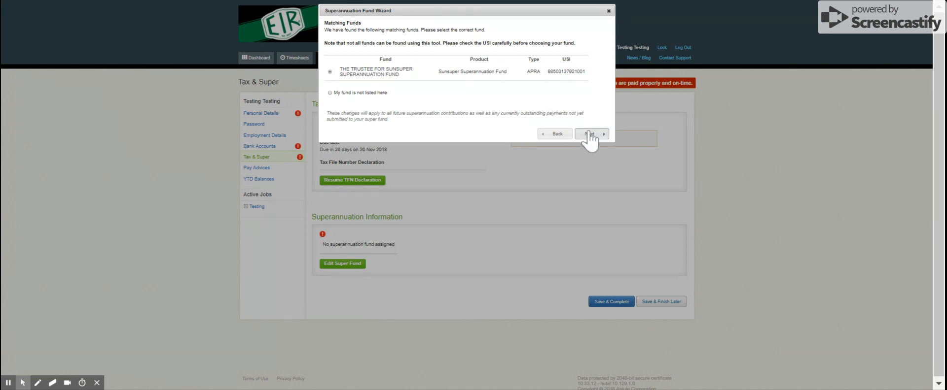
Continue with the selected Sunsuper Superannuation Fund to its details
click(589, 133)
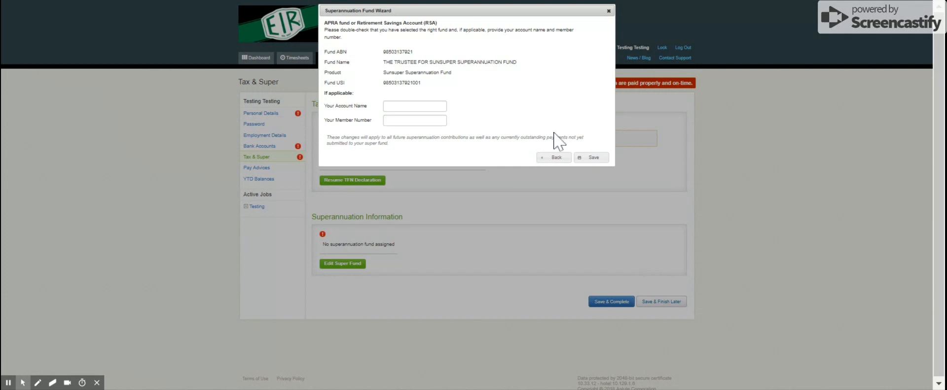
click(415, 105)
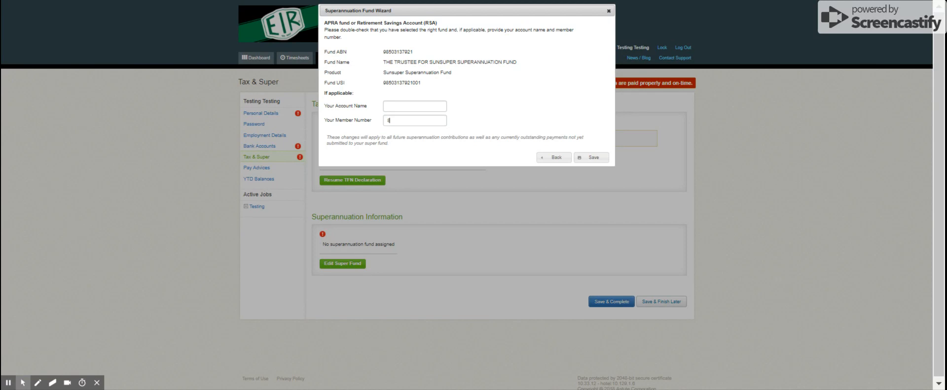
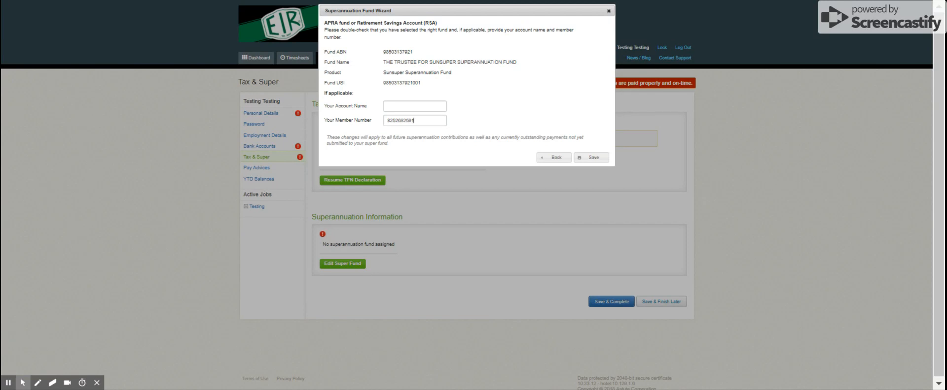
text(Testing)
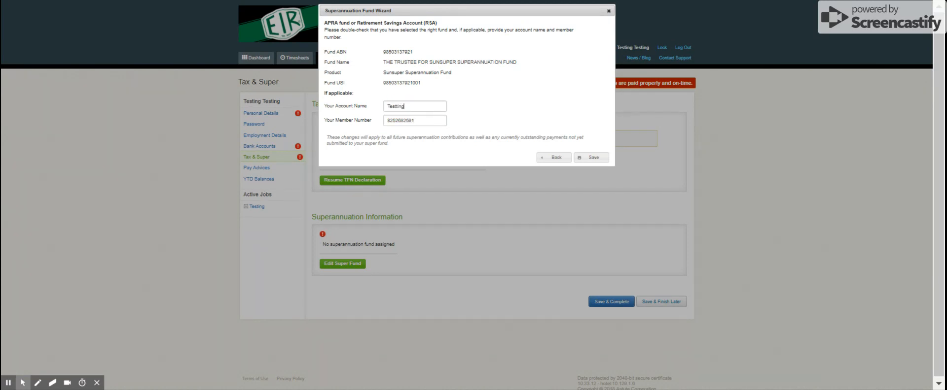
text(Testing)
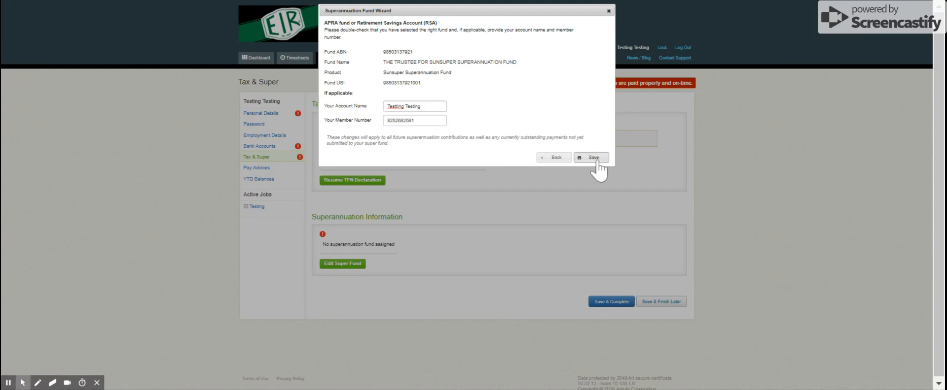
click(590, 158)
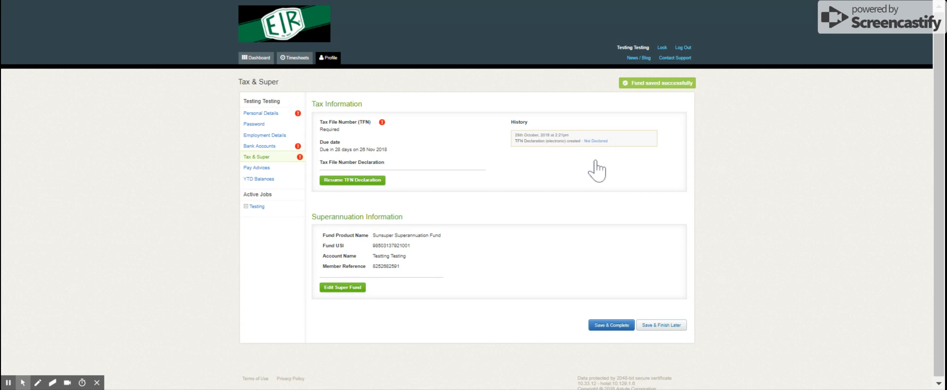
mouse_move(342, 287)
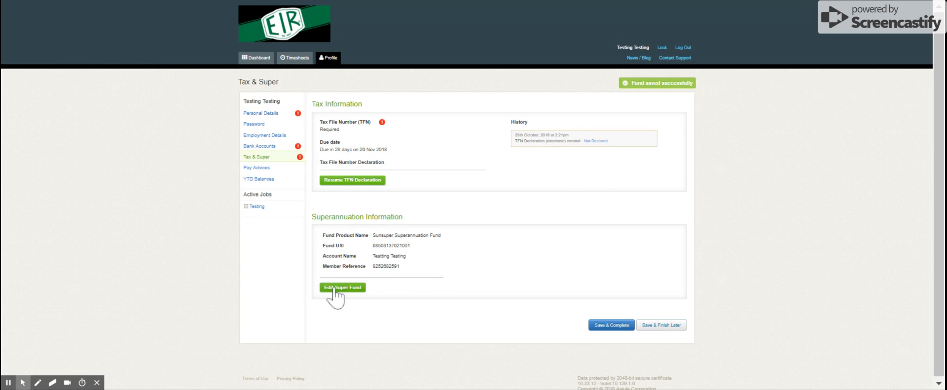
mouse_move(392, 219)
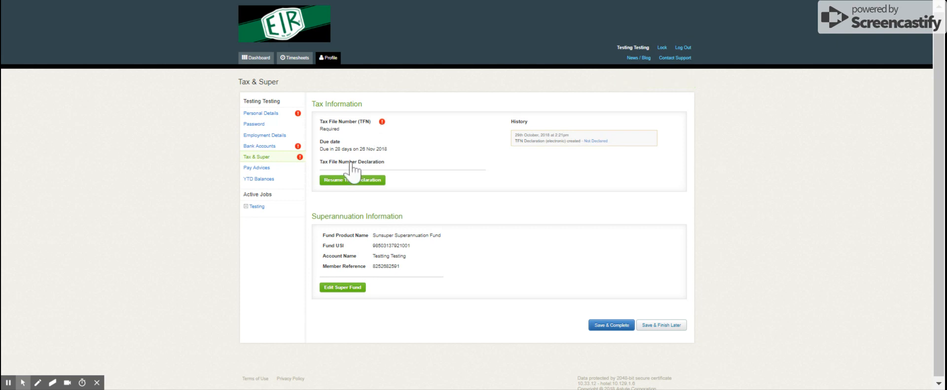
mouse_move(392, 160)
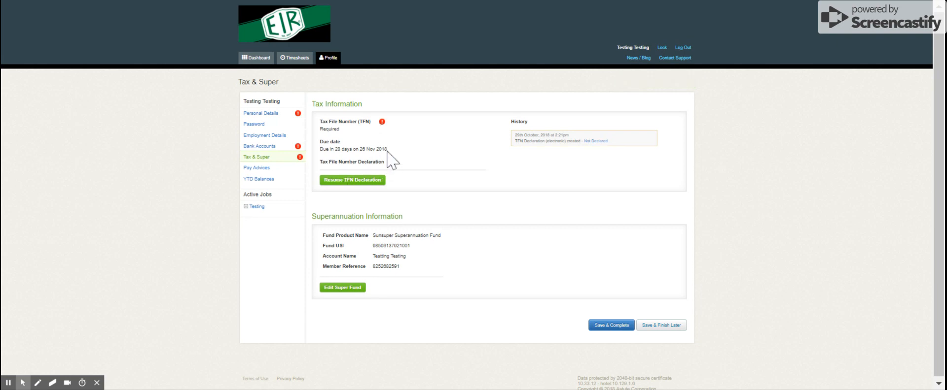
mouse_move(410, 164)
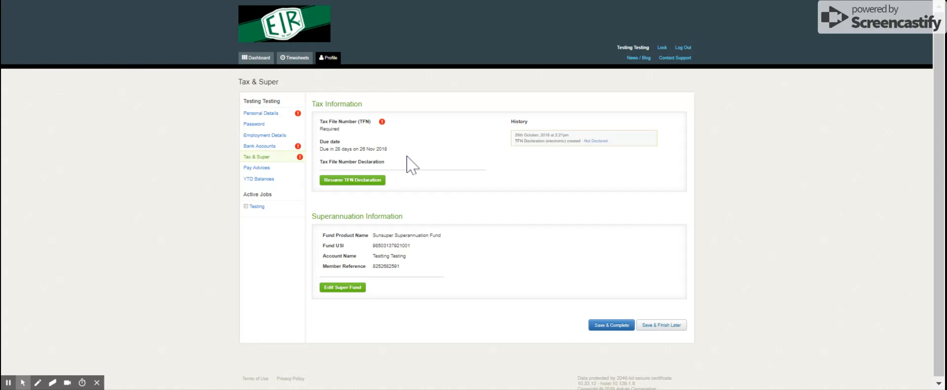
mouse_move(351, 154)
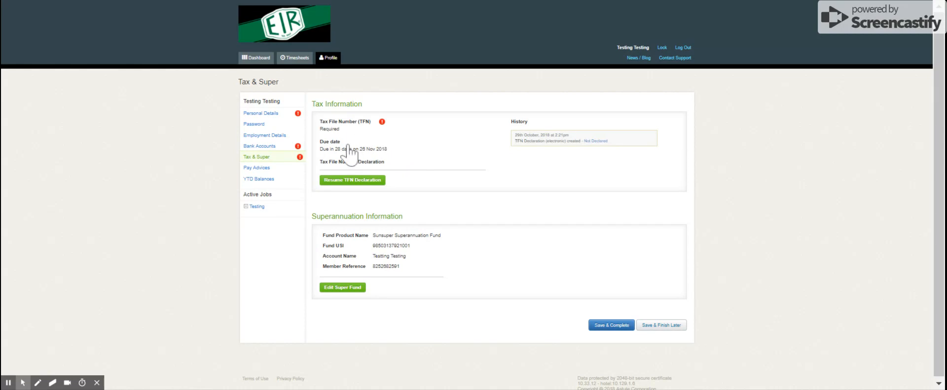
mouse_move(427, 167)
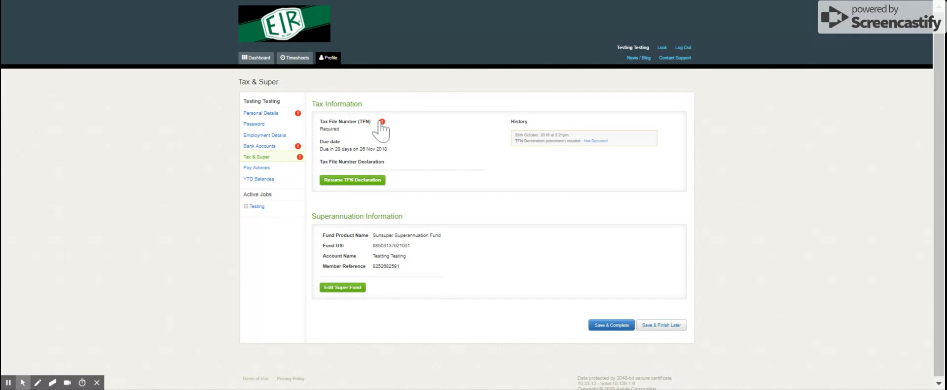
mouse_move(386, 134)
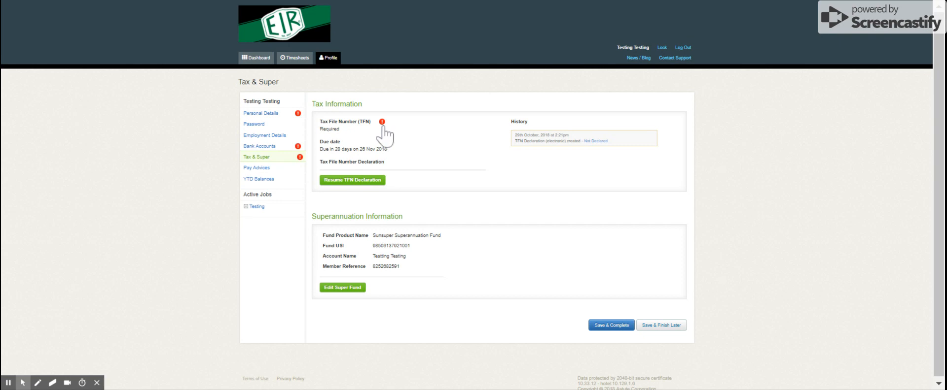
mouse_move(384, 127)
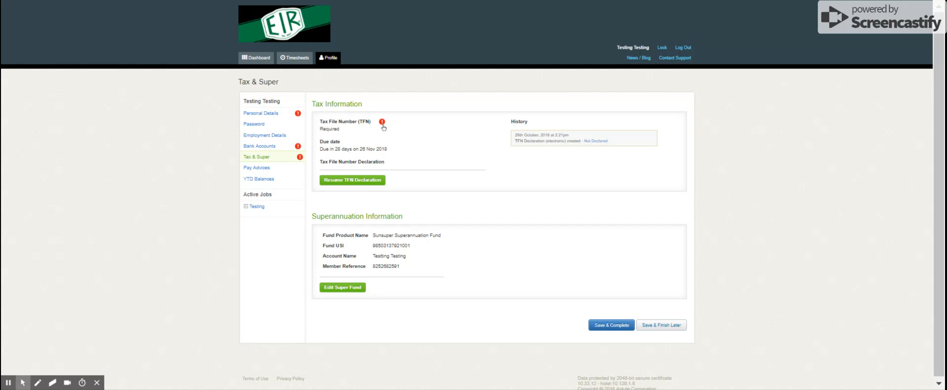
mouse_move(356, 140)
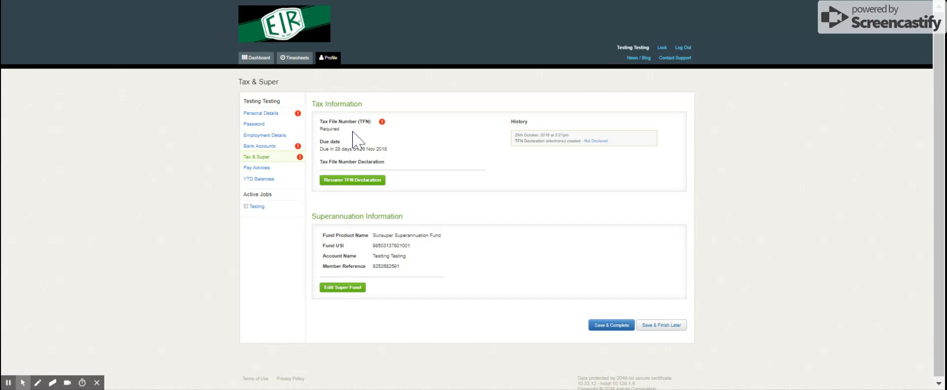
Attempt Save & Complete on Personal Details, hitting the missing mandatory fields error
click(260, 114)
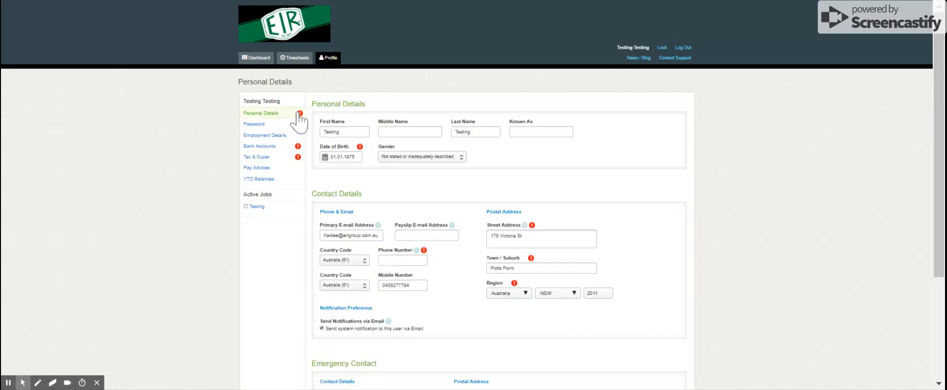
scroll(down, 3)
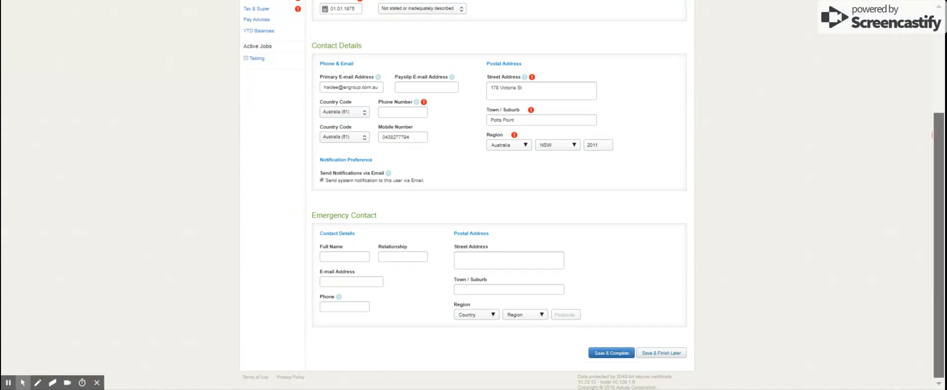
click(611, 353)
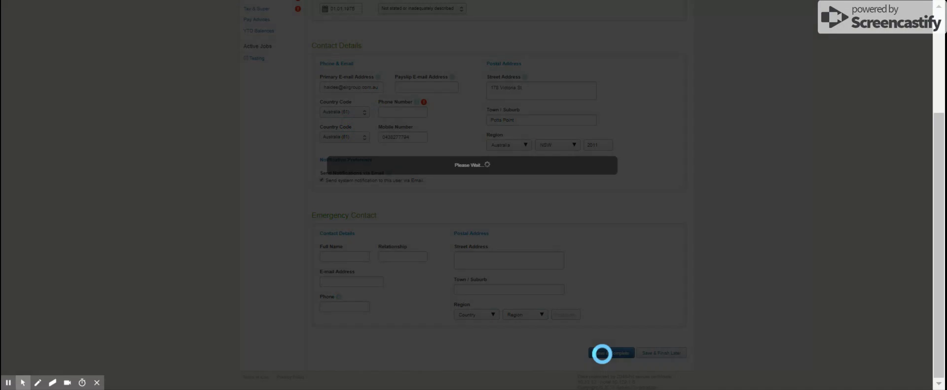
click(611, 353)
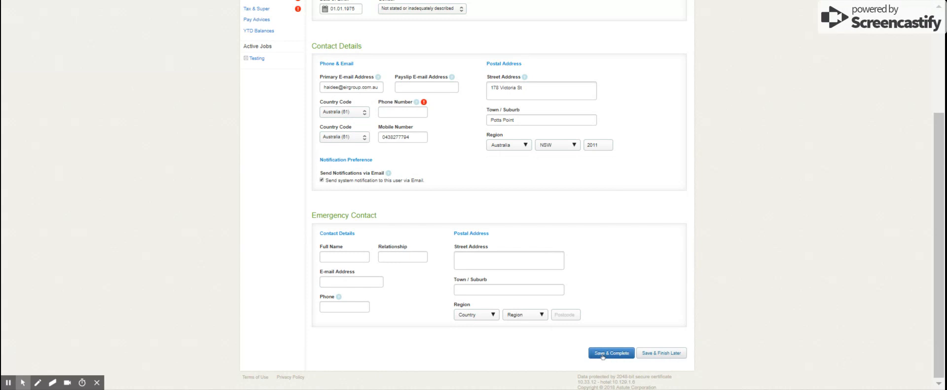
click(610, 353)
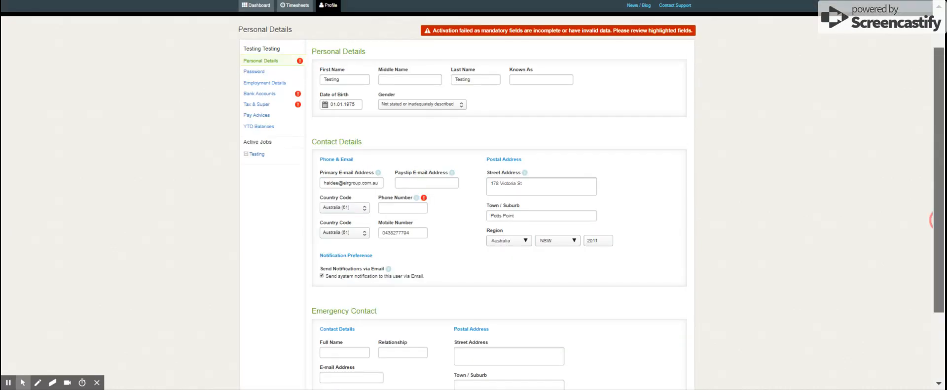
Re-enter the phone number in the contact details
click(403, 208)
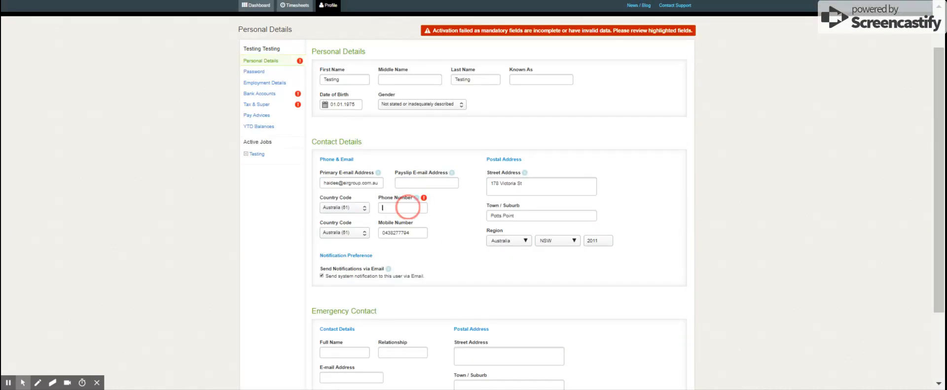
text(8355242)
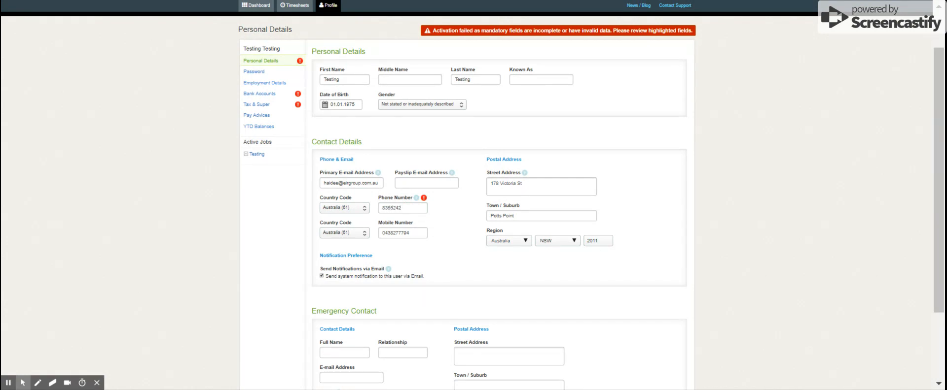
text(4)
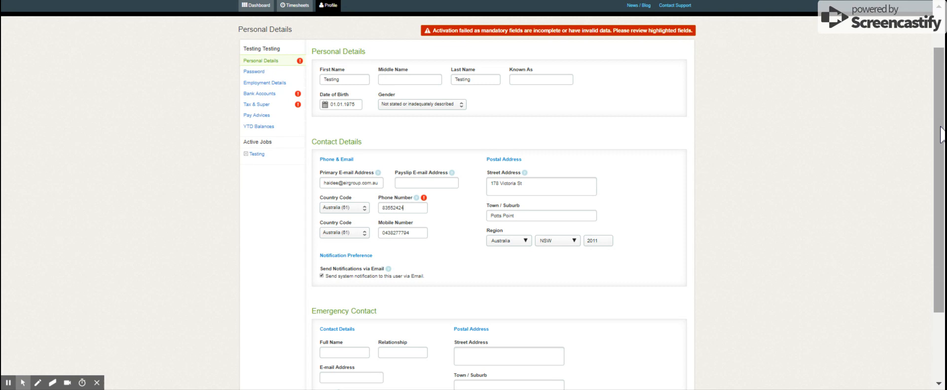
scroll(down, 3)
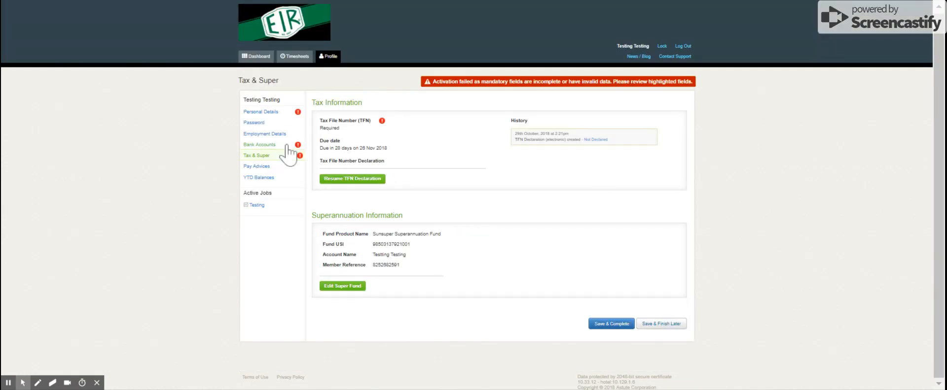
Save the primary bank account named 'testing' for later and return to the dashboard
click(259, 145)
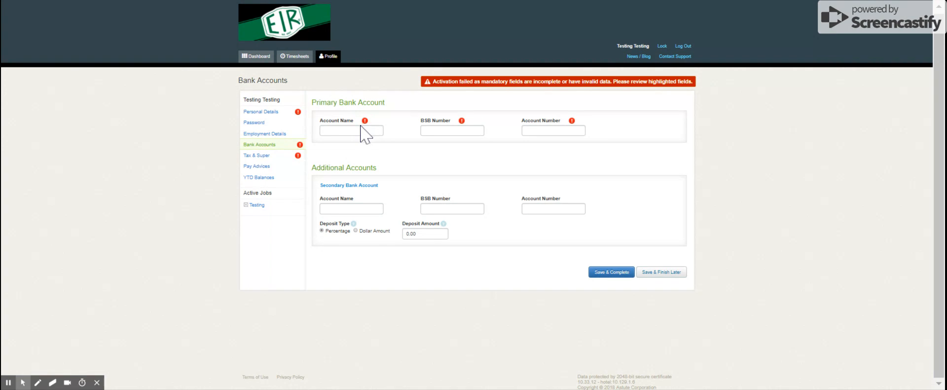
text(testing)
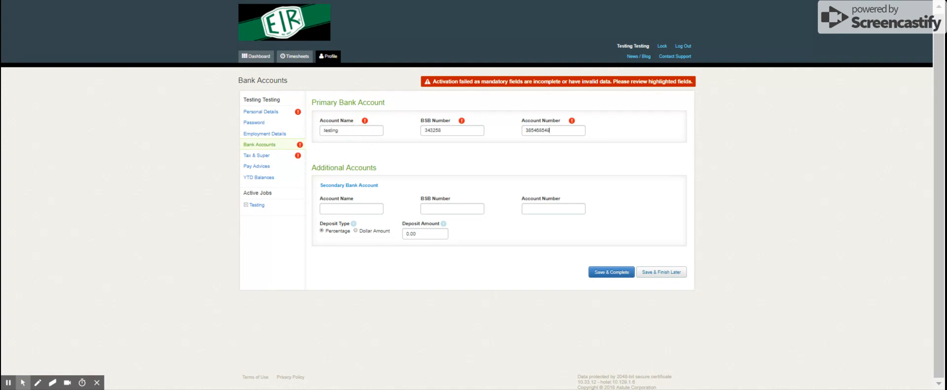
click(610, 273)
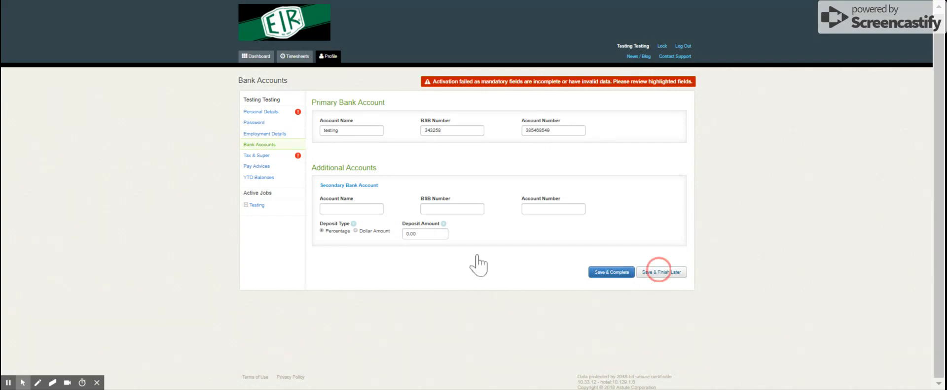
click(660, 272)
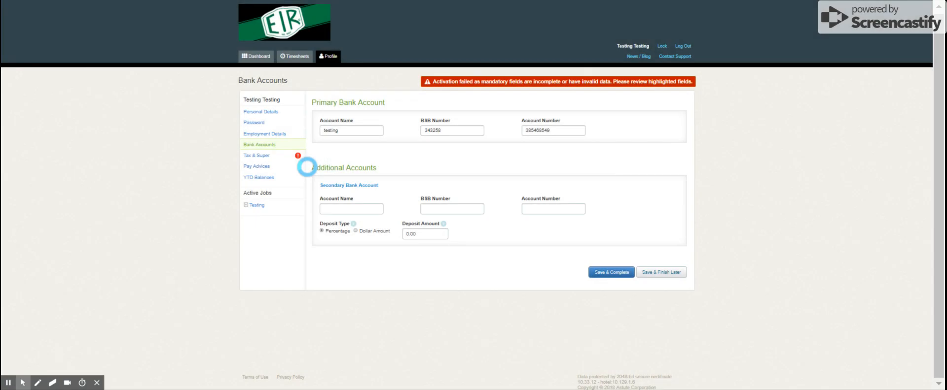
click(254, 58)
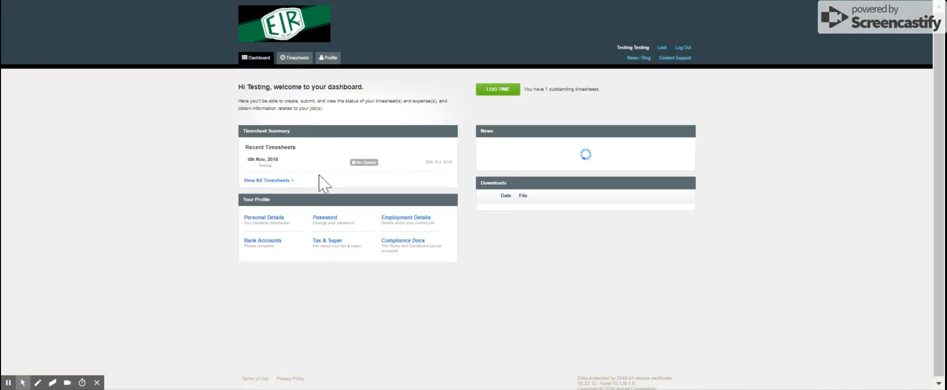